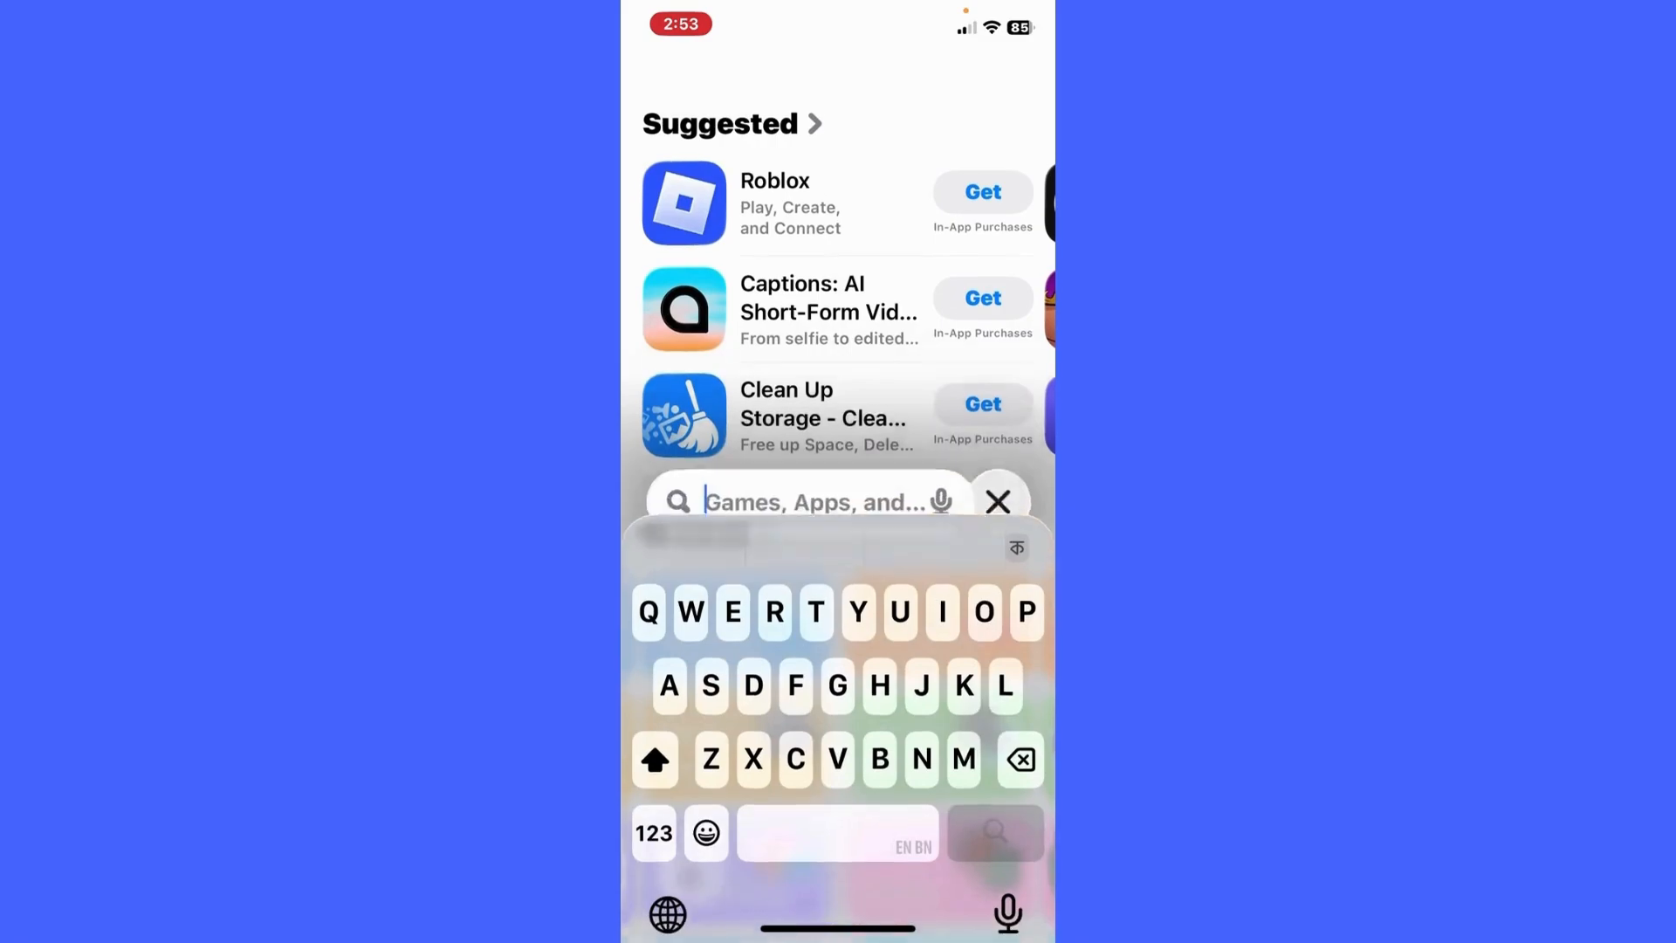
Search the App Store for 'Timy' and look through results showing no Tiny Task app
type("Timy")
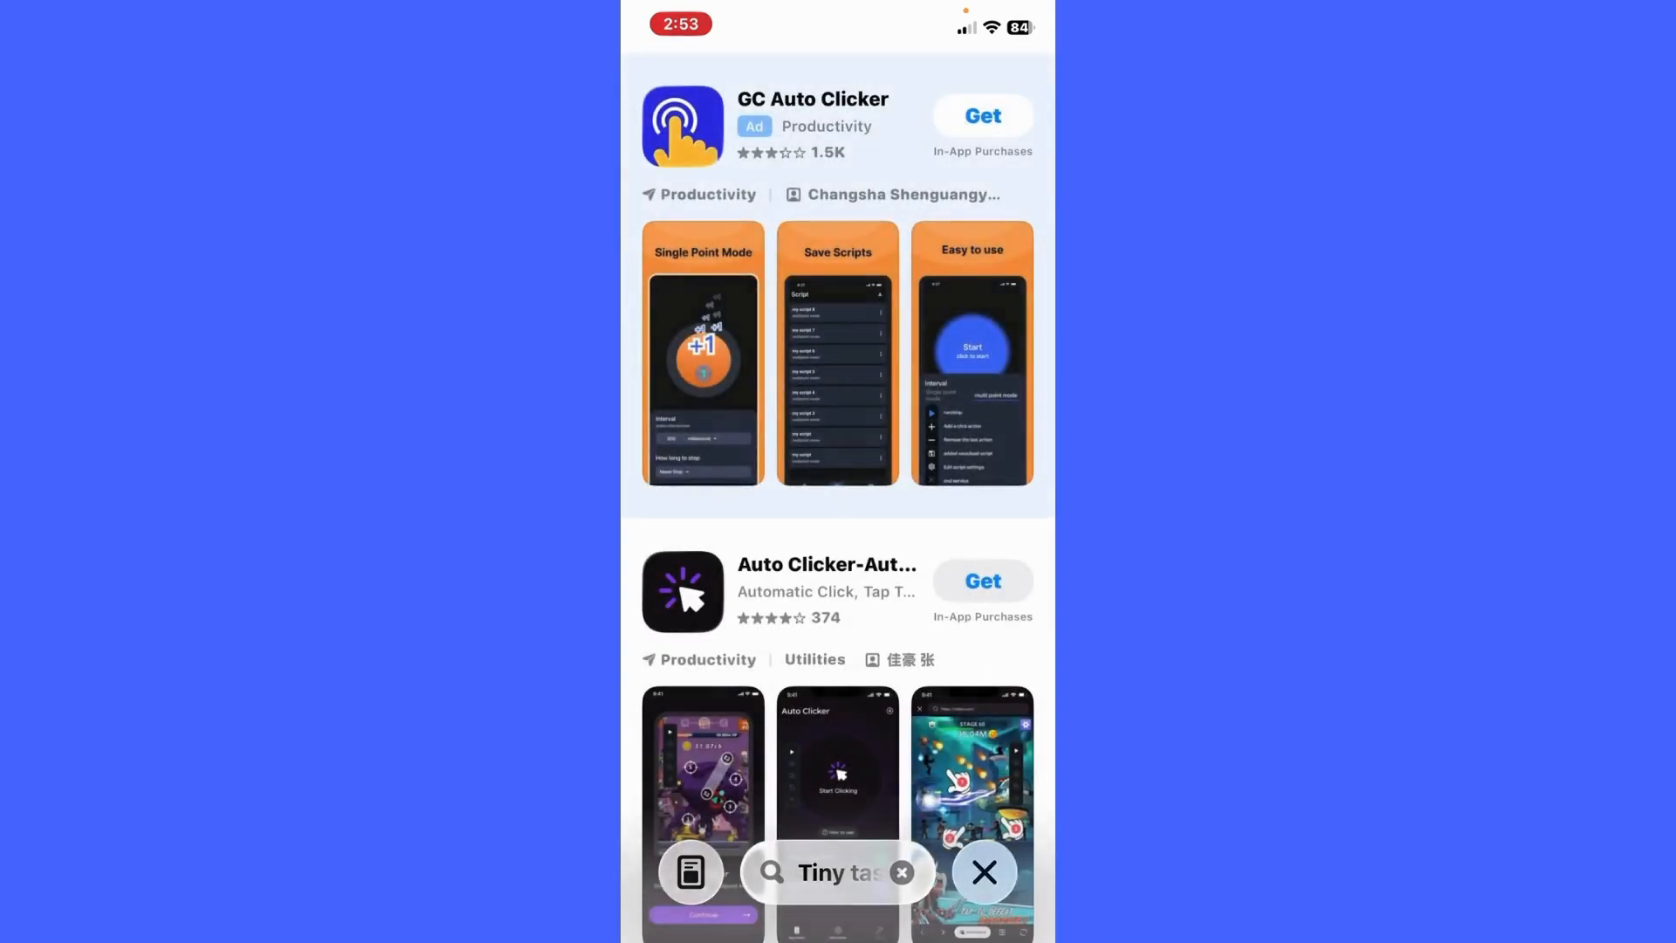
scroll("down", 3)
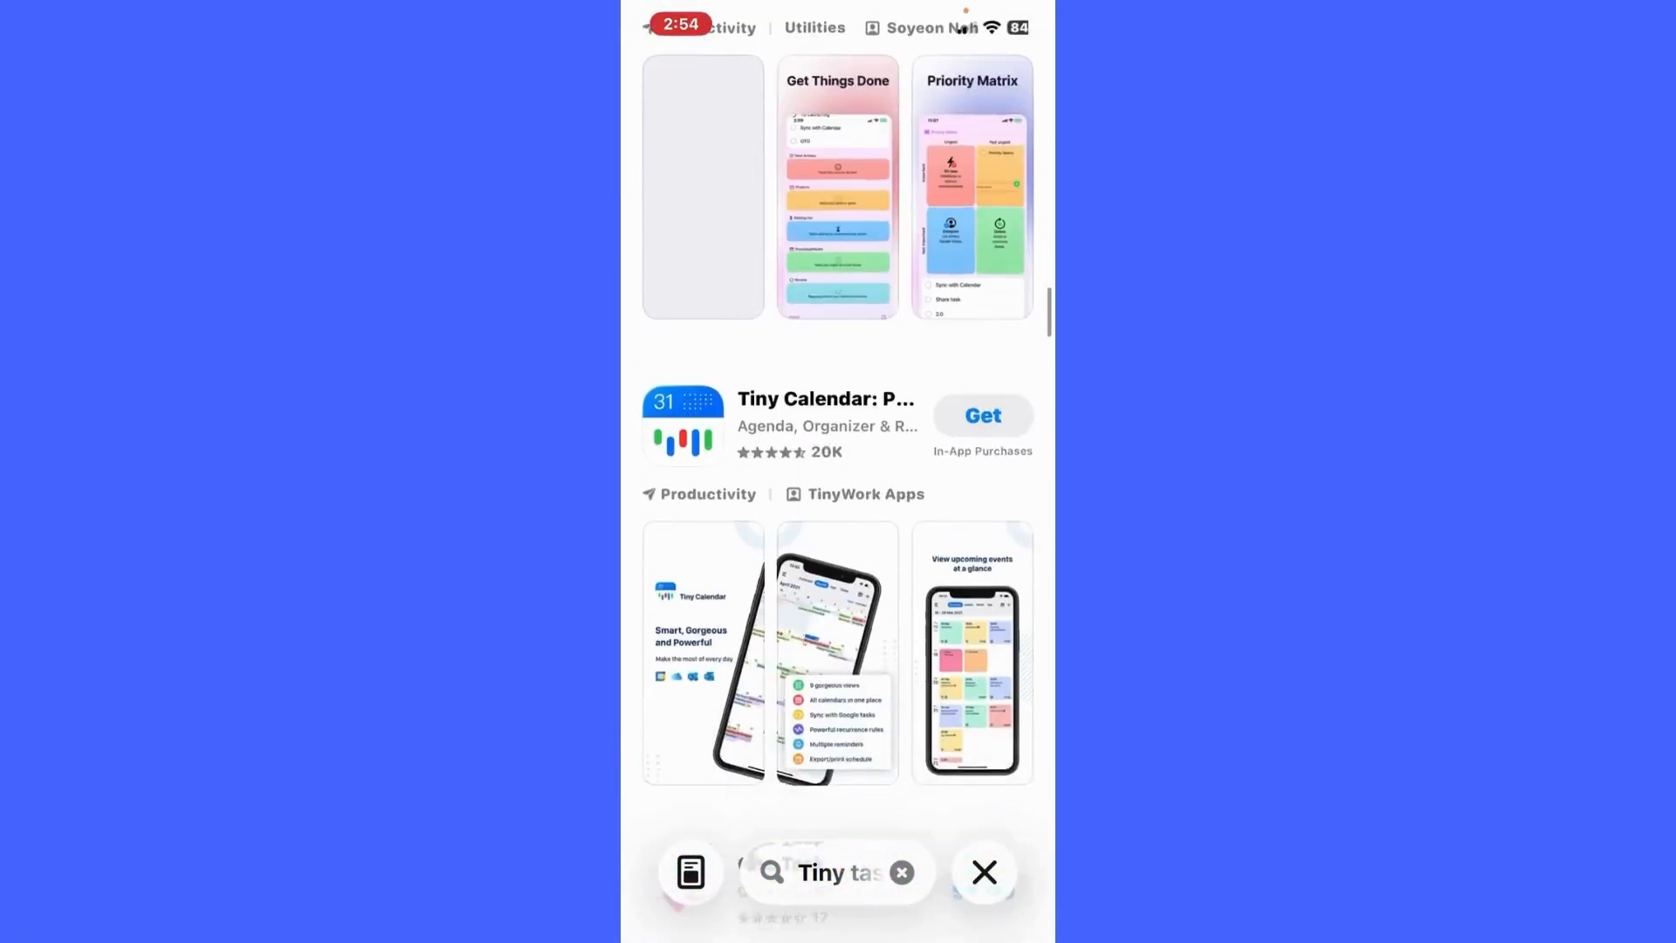
scroll("down", 3)
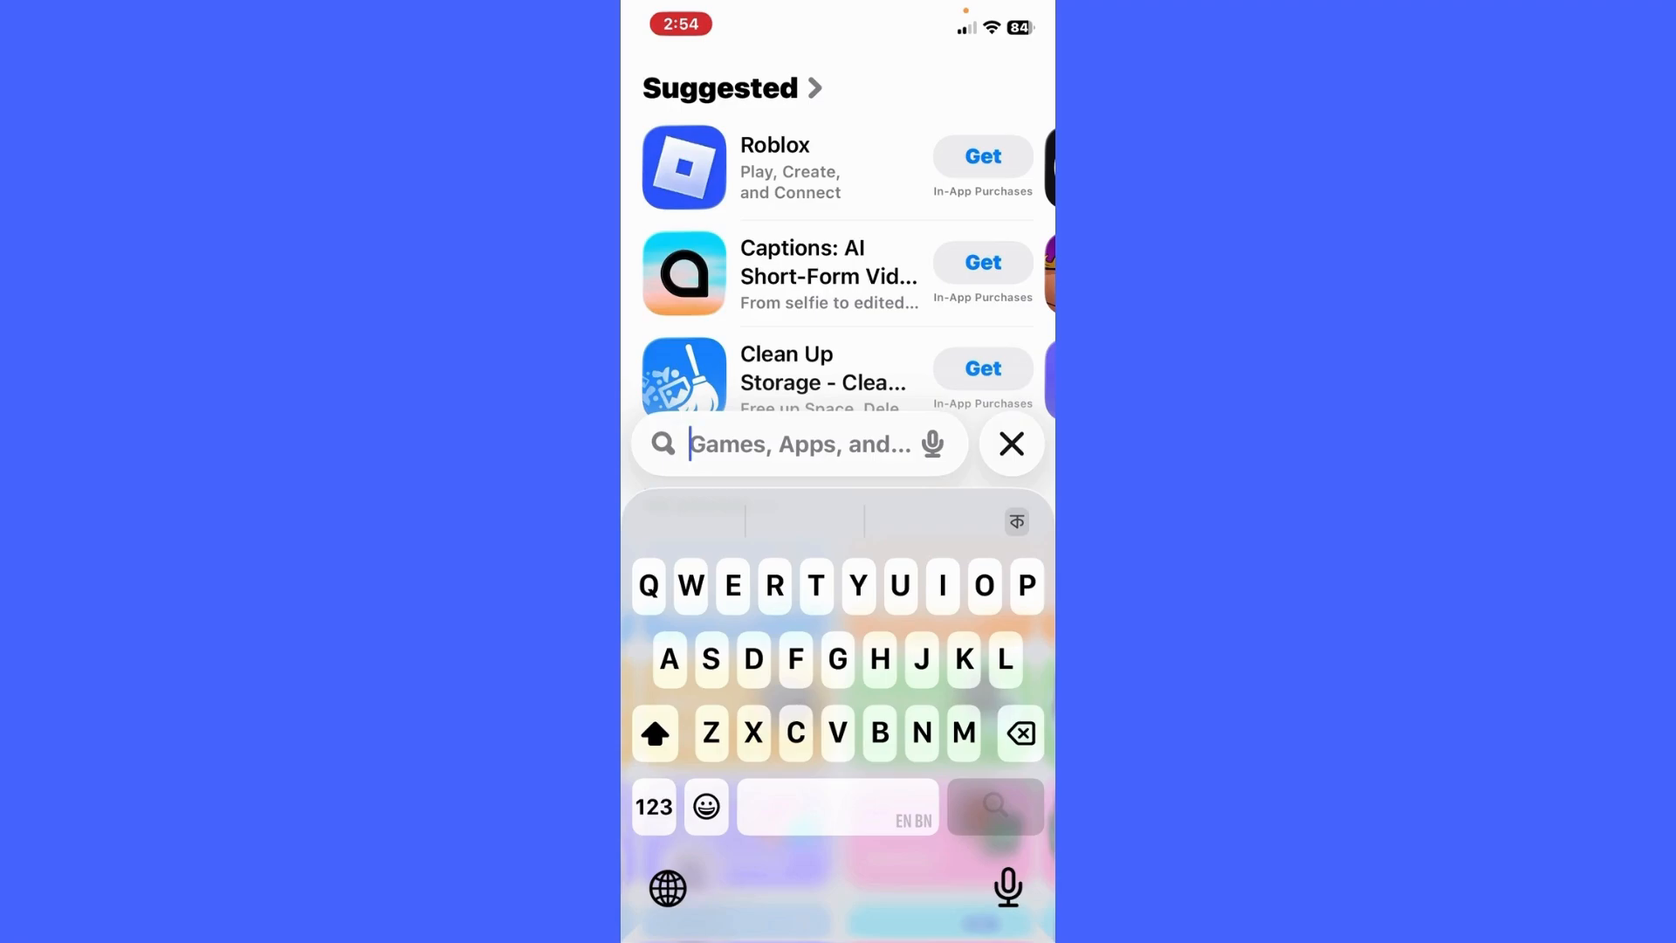
Search for 'ifttt' and bring up IFTTT as the automation alternative
type("IF")
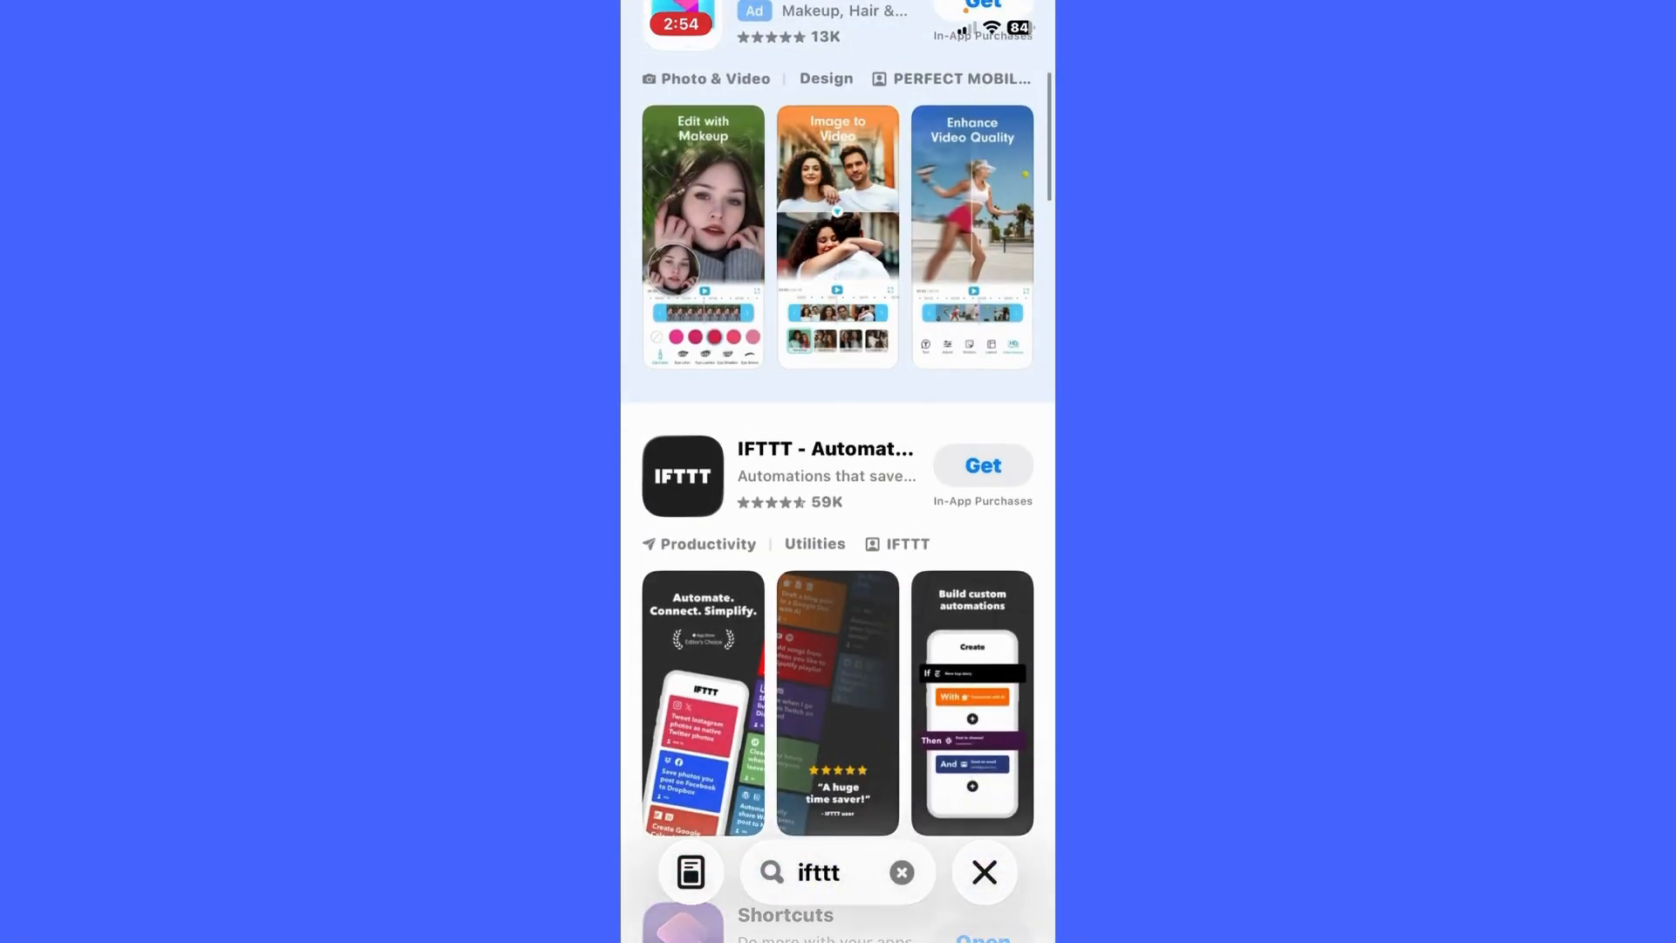
left_click(823, 475)
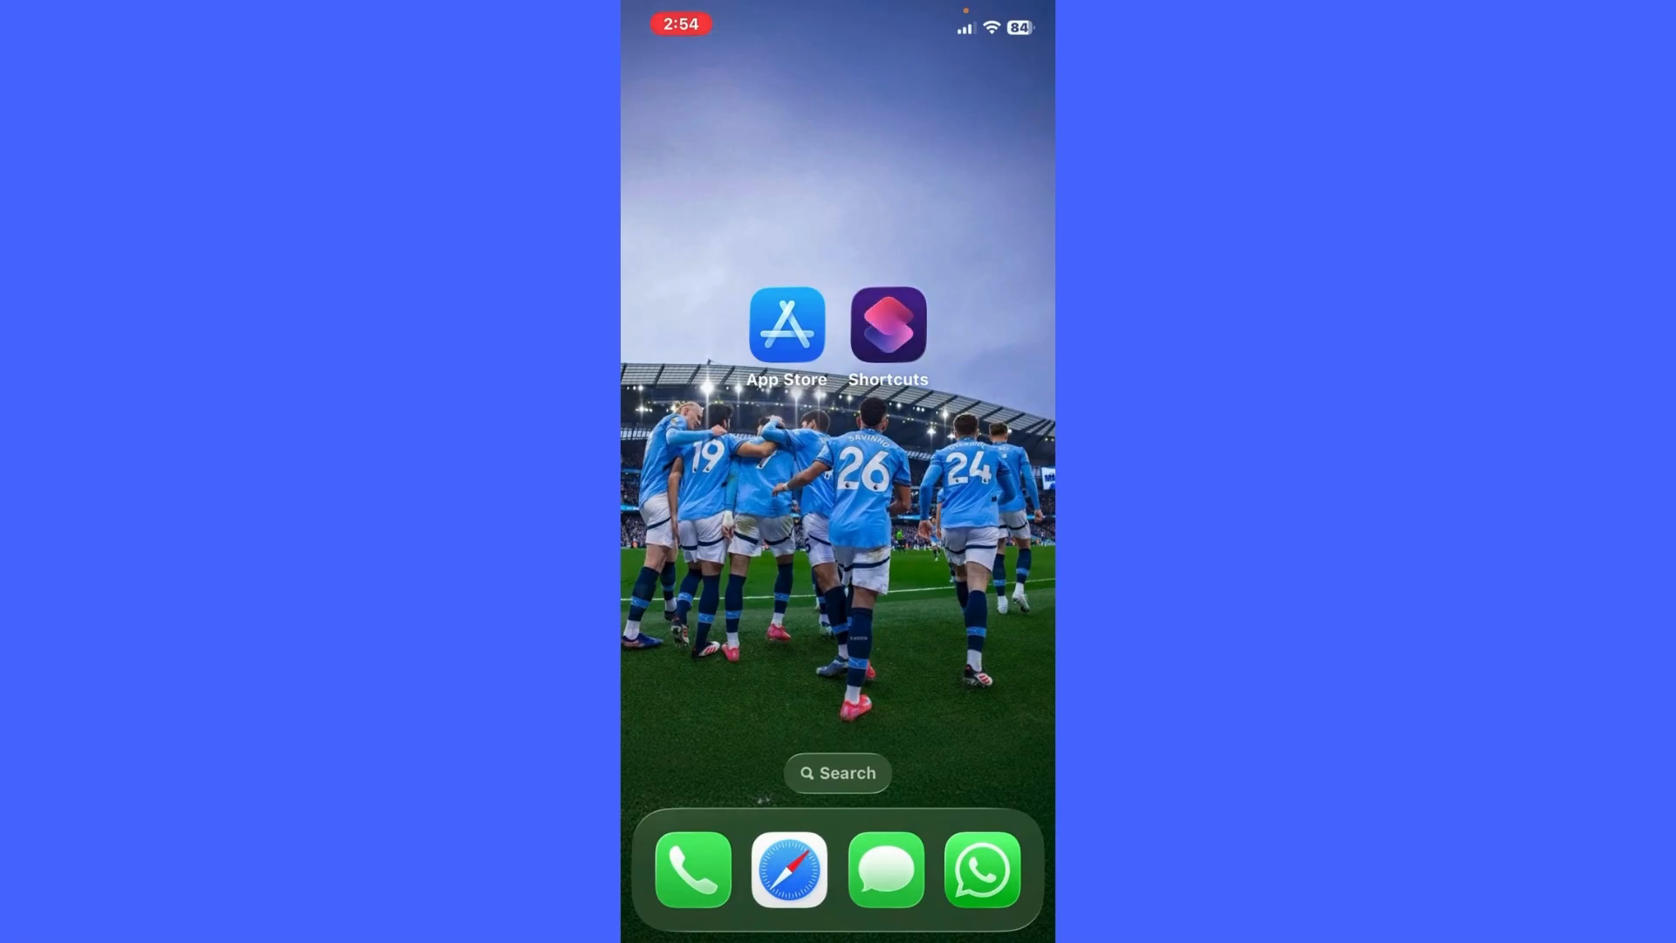
Launch Shortcuts from the home screen and scroll the All Shortcuts library
left_click(887, 325)
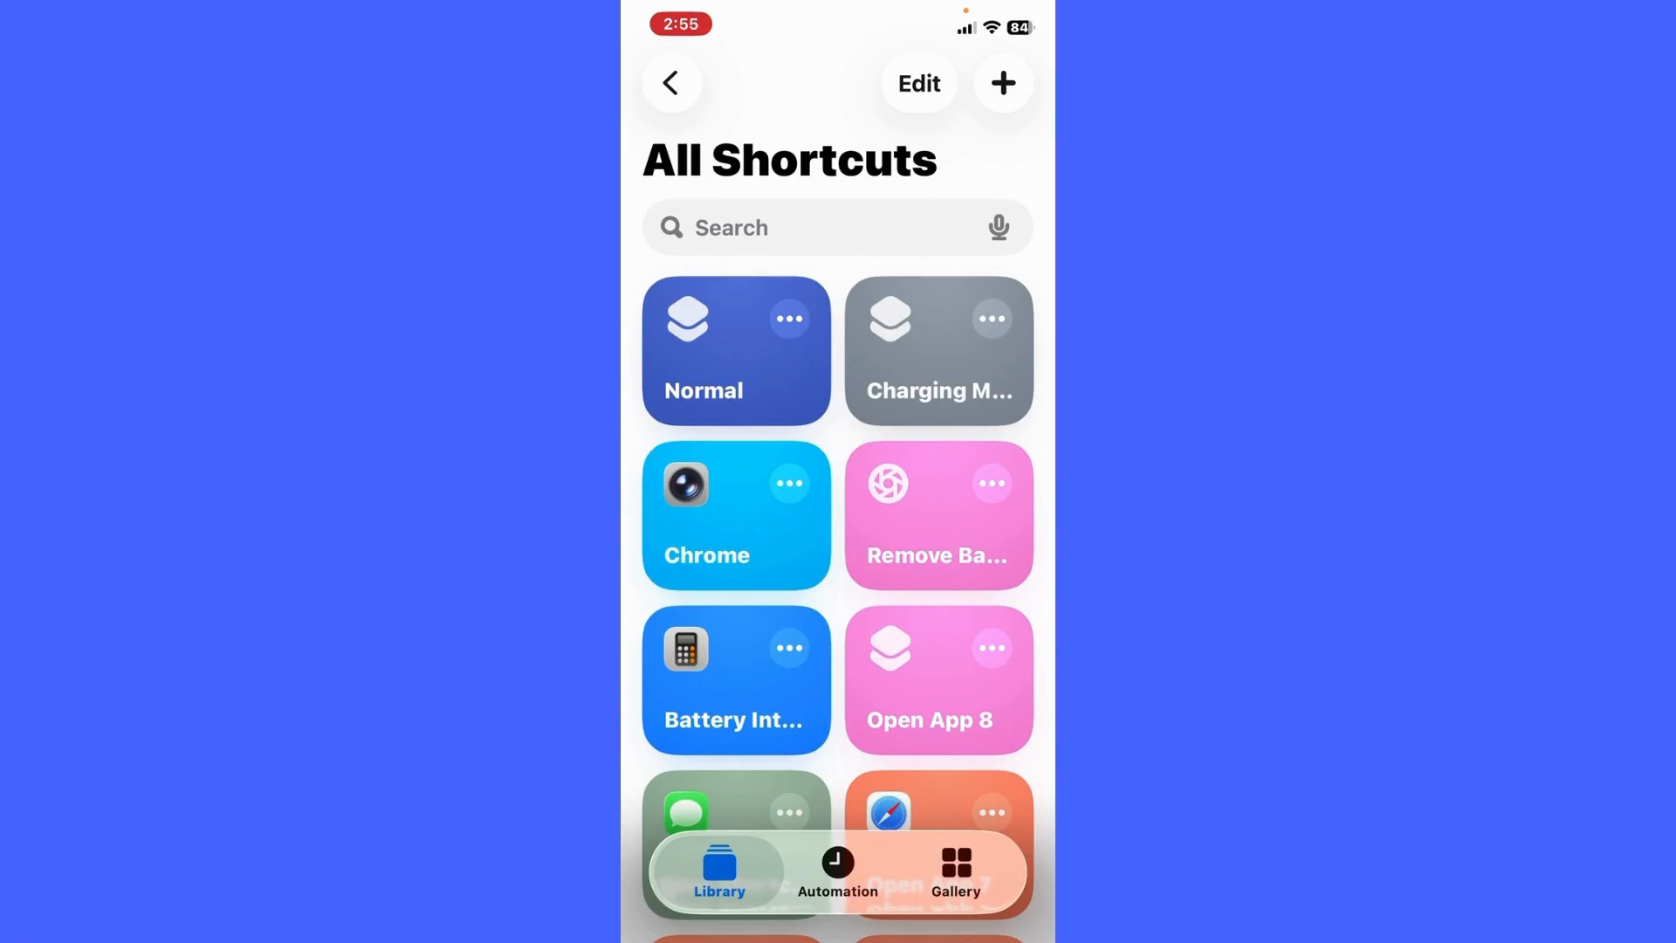
scroll("down", 3)
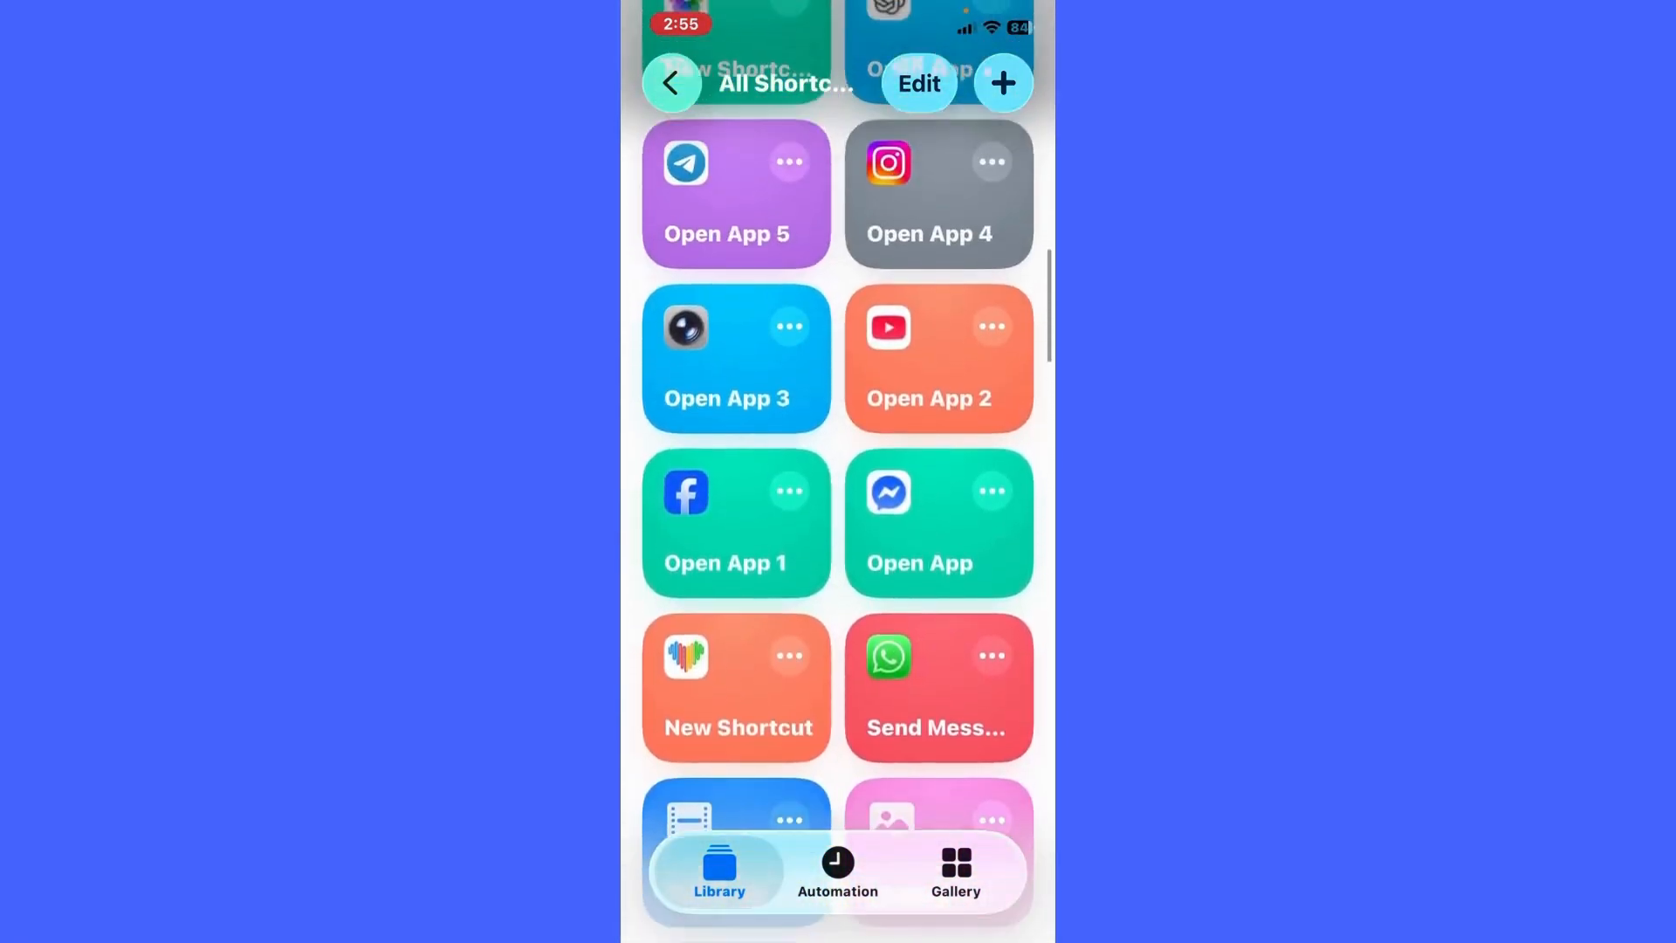